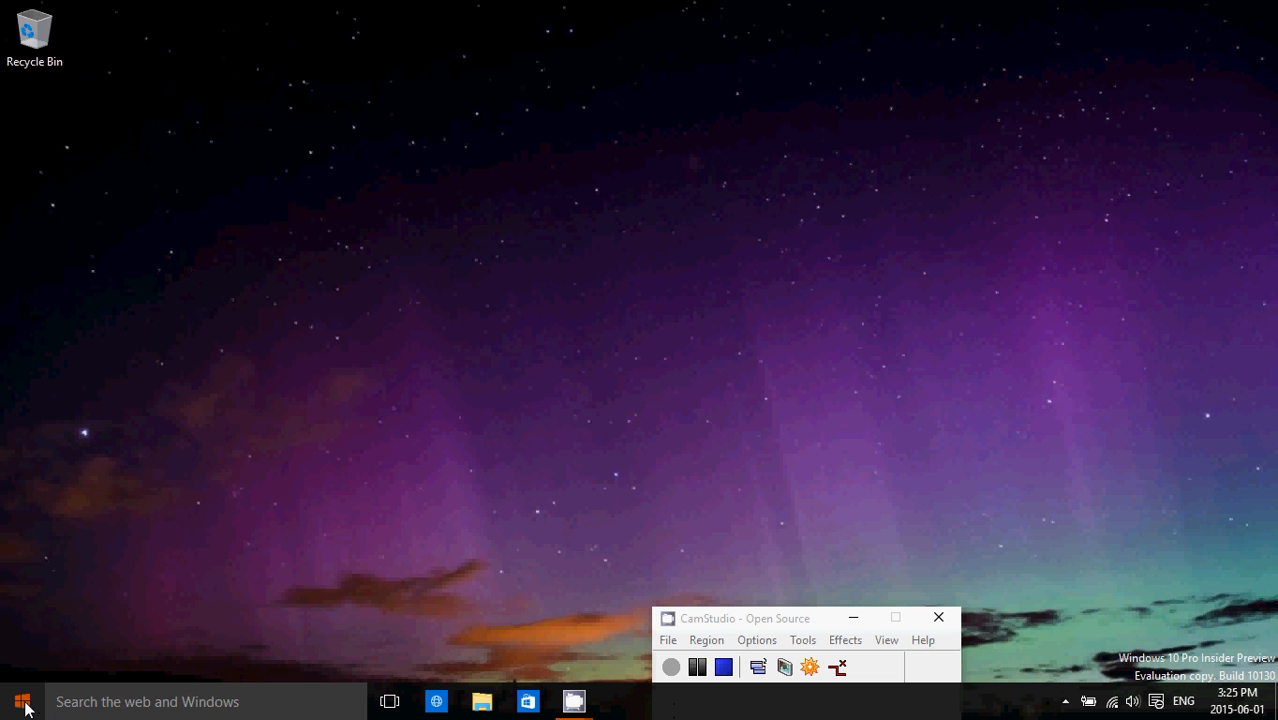
Step: Open the Start menu showing most-used apps and live tiles
left_click(22, 701)
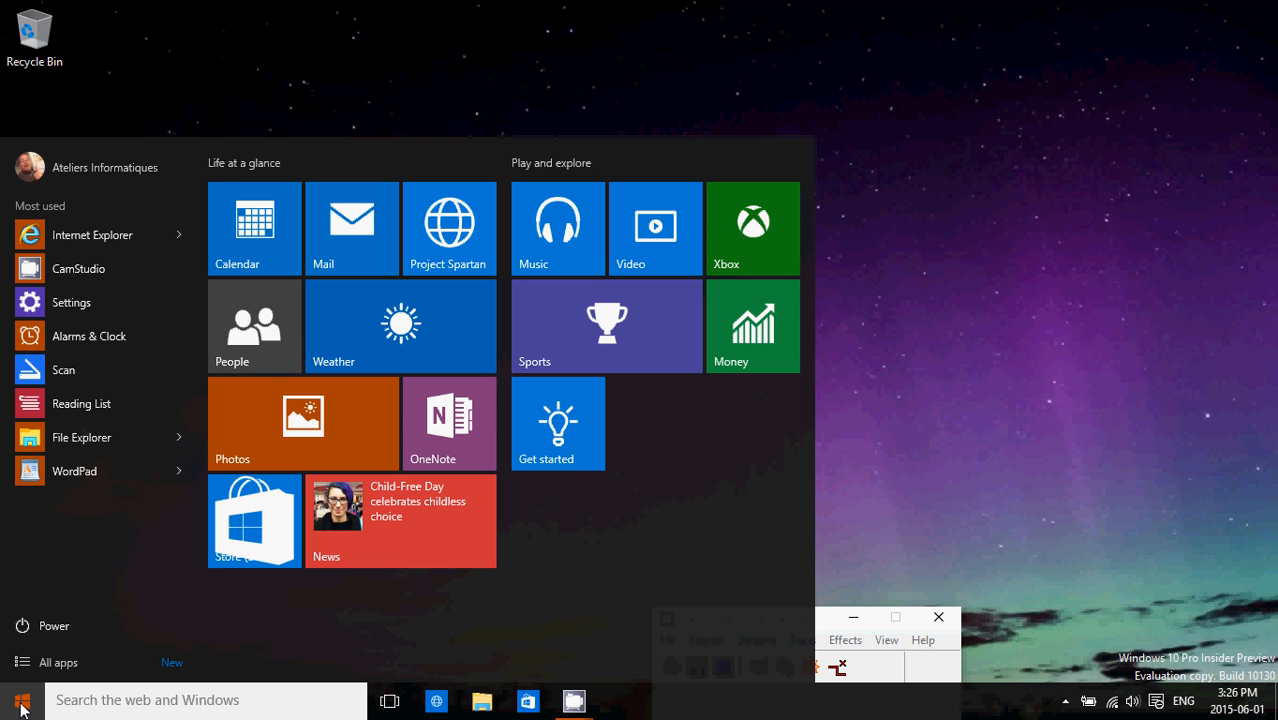
Step: Turn on tablet mode from the taskbar so Start goes full-screen
left_click(205, 700)
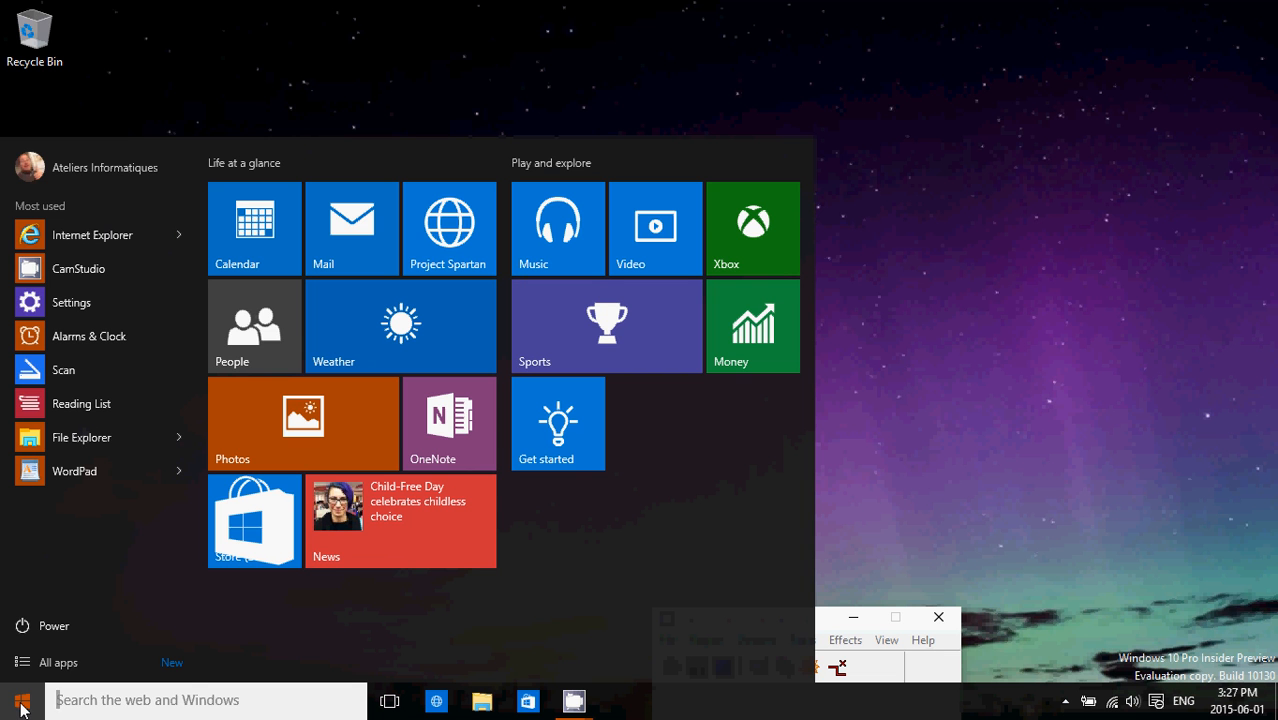
mouse_move(40, 625)
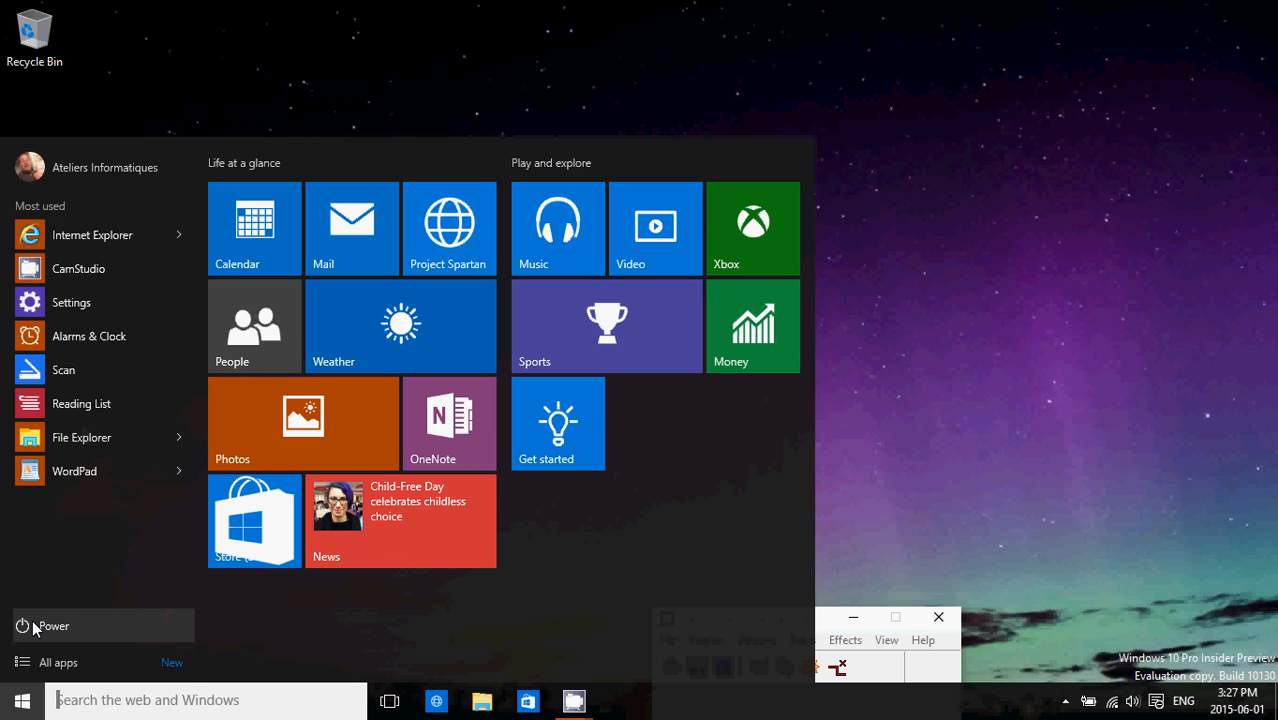
mouse_move(44, 573)
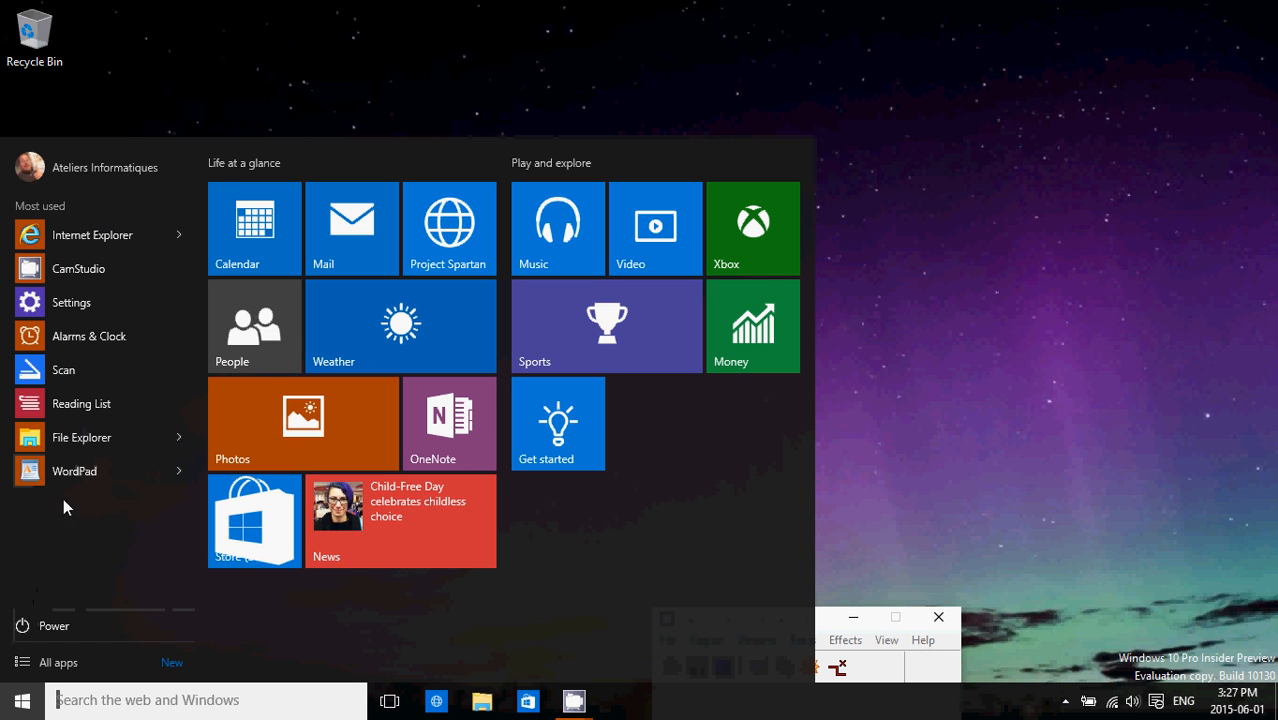
mouse_move(55, 625)
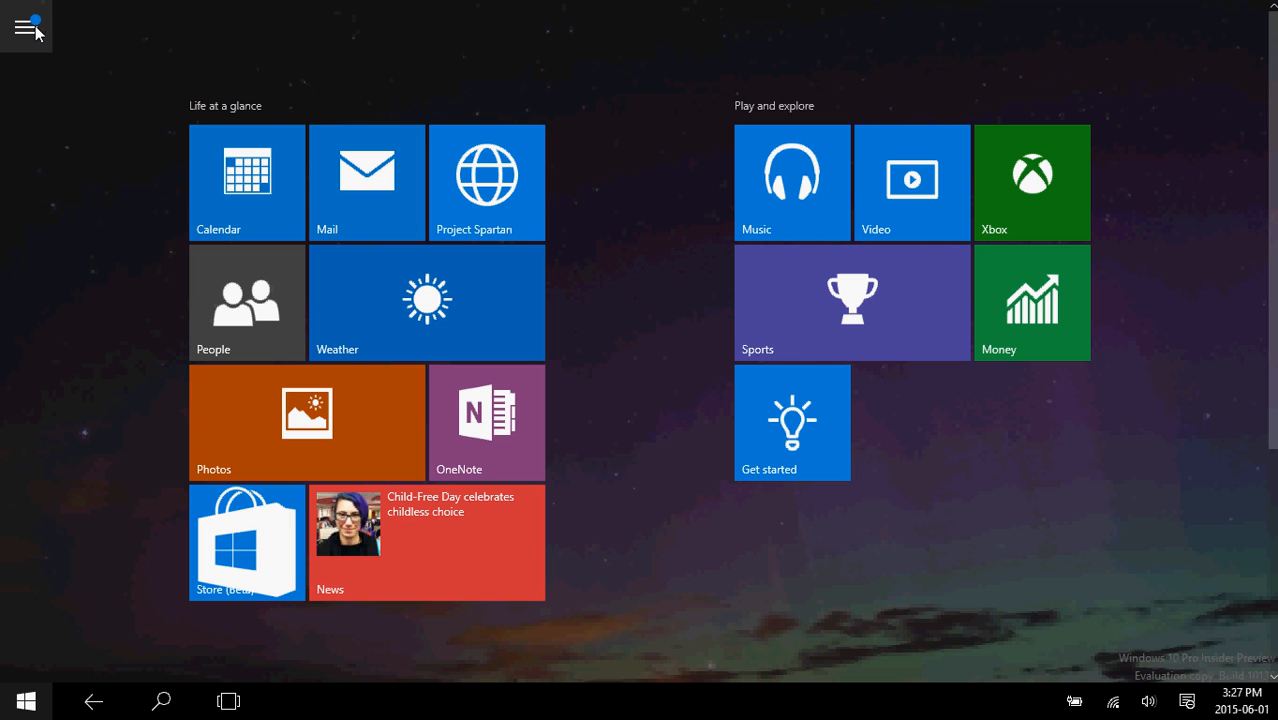
Step: Expand and collapse the most-used app list, then show the Action Center quick actions
left_click(26, 26)
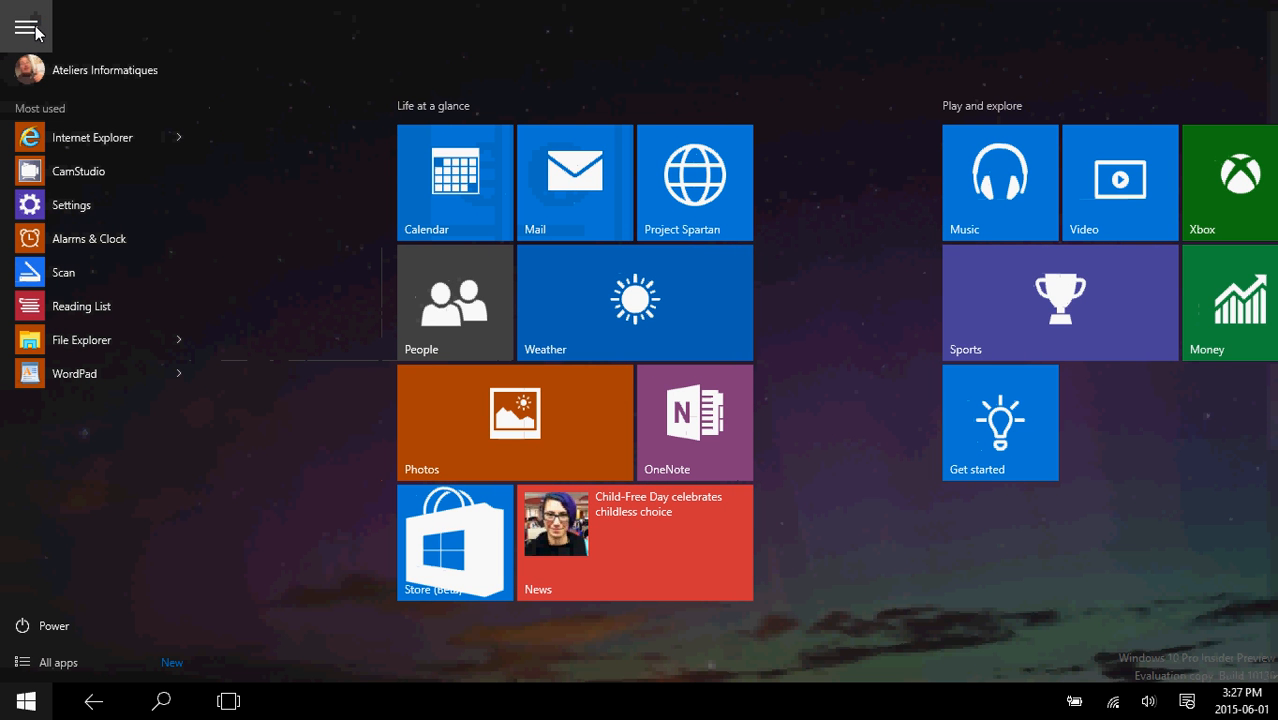
left_click(27, 27)
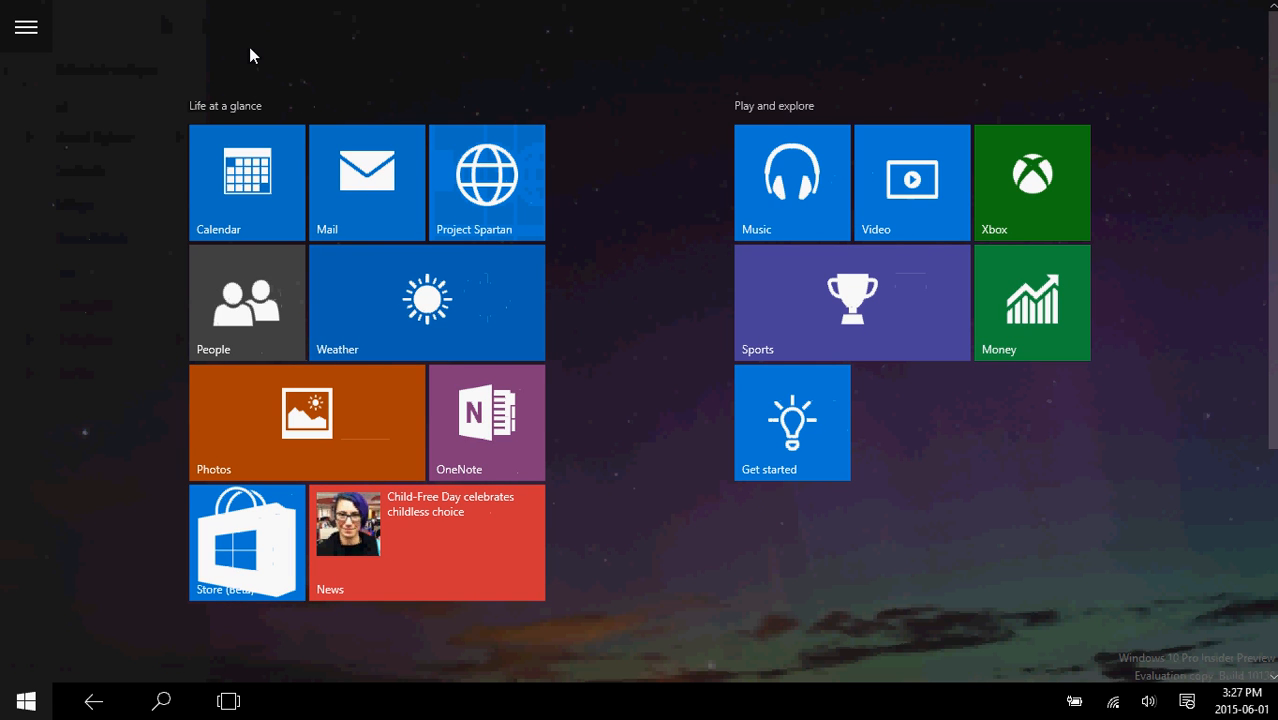
left_click(26, 27)
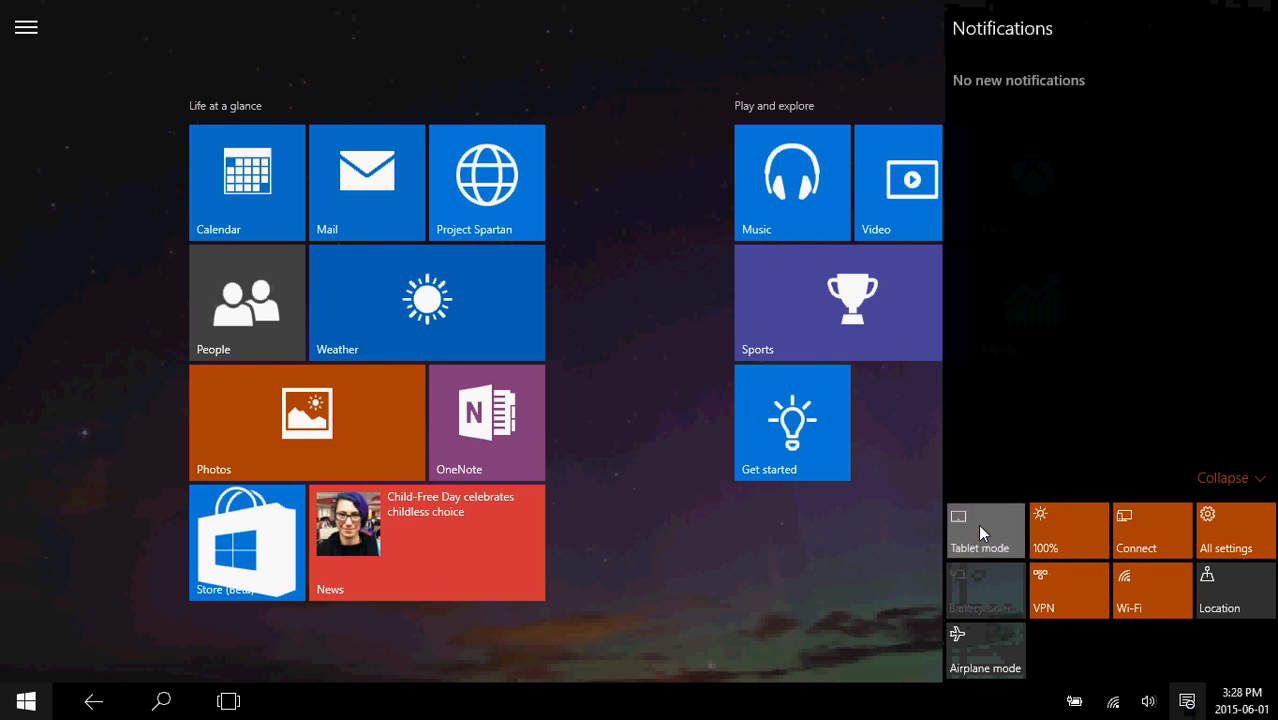
Step: Turn off tablet mode and launch the Store (Beta) to its Home page
left_click(24, 700)
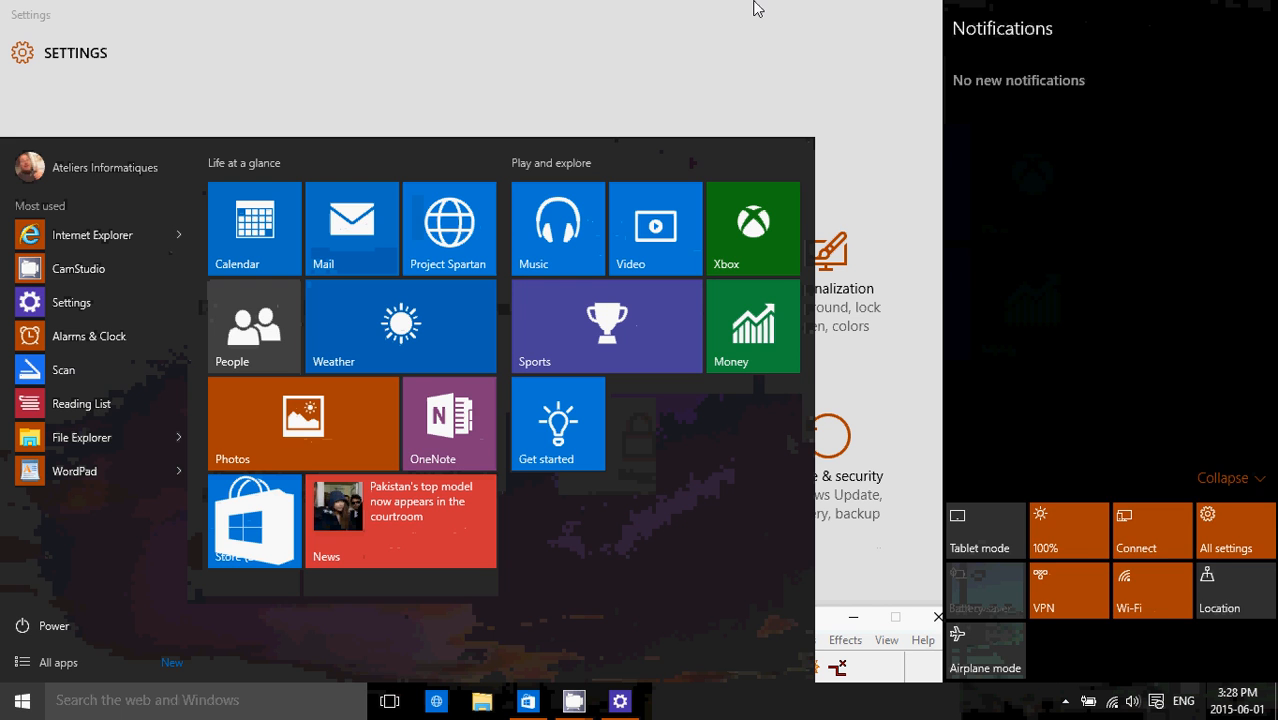
left_click(253, 520)
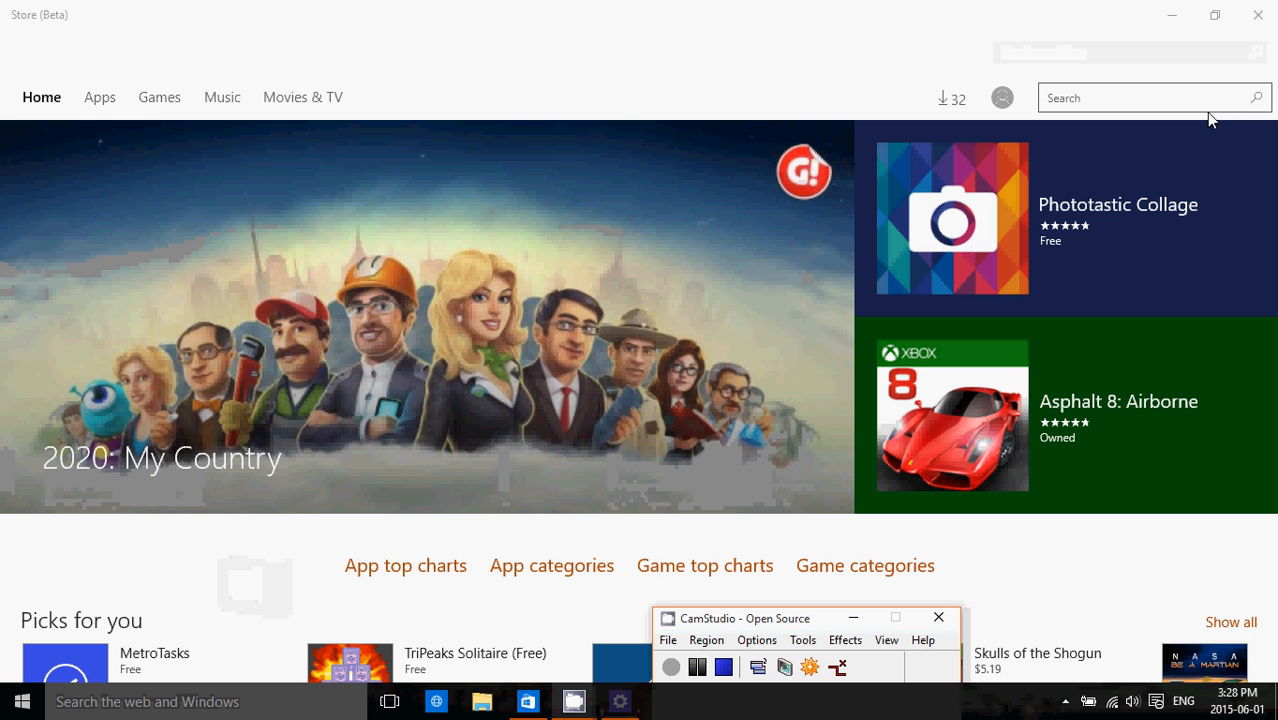
mouse_move(878, 218)
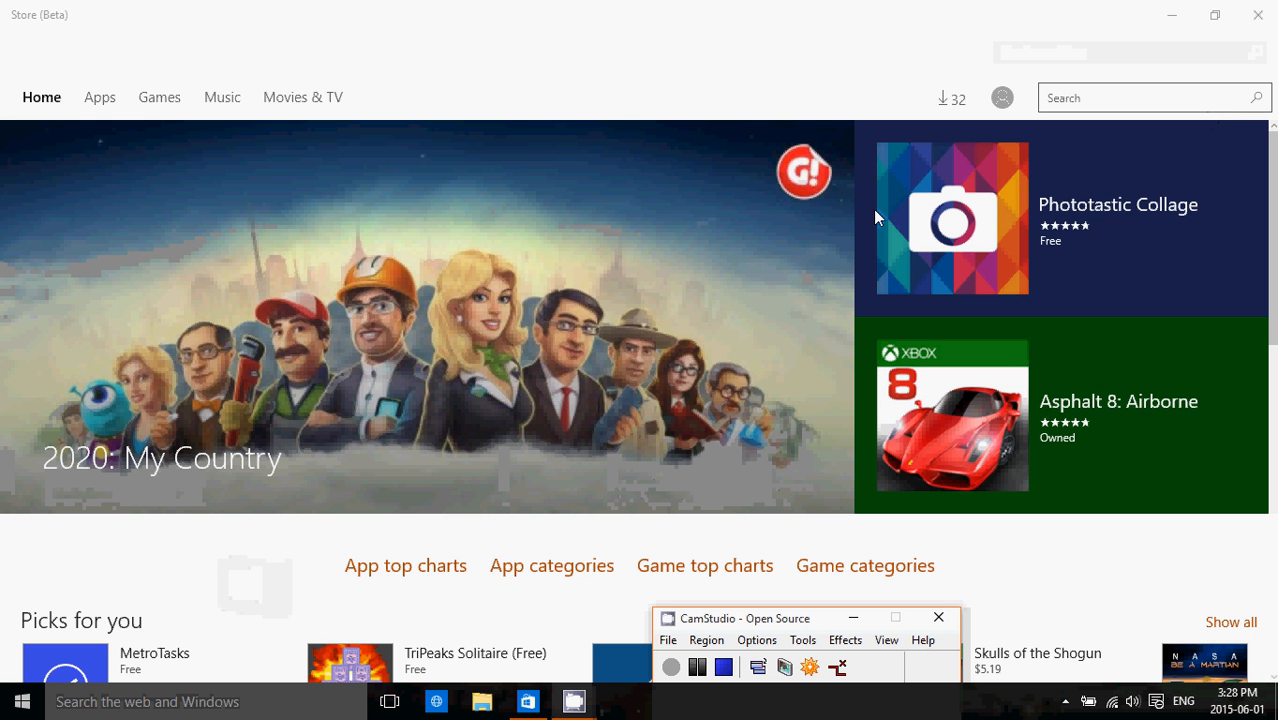
mouse_move(528, 701)
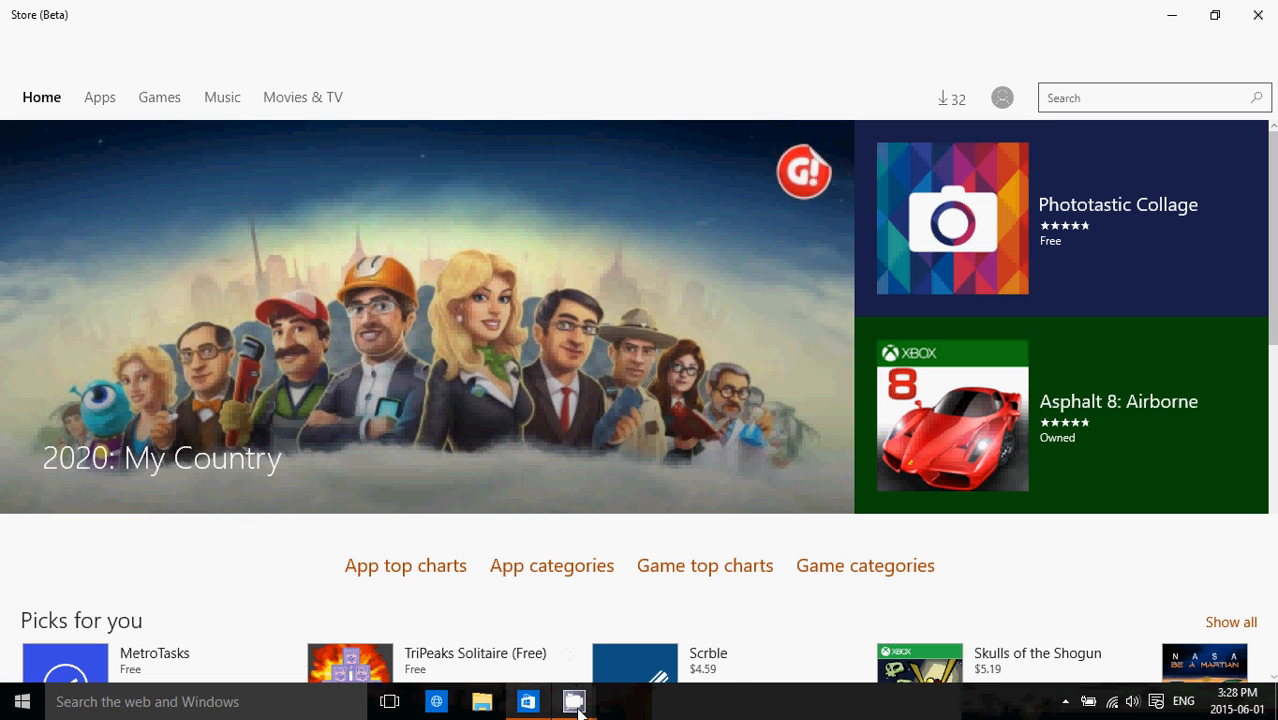
Step: Launch Project Spartan on the MSN Canada page, then close its window
left_click(436, 701)
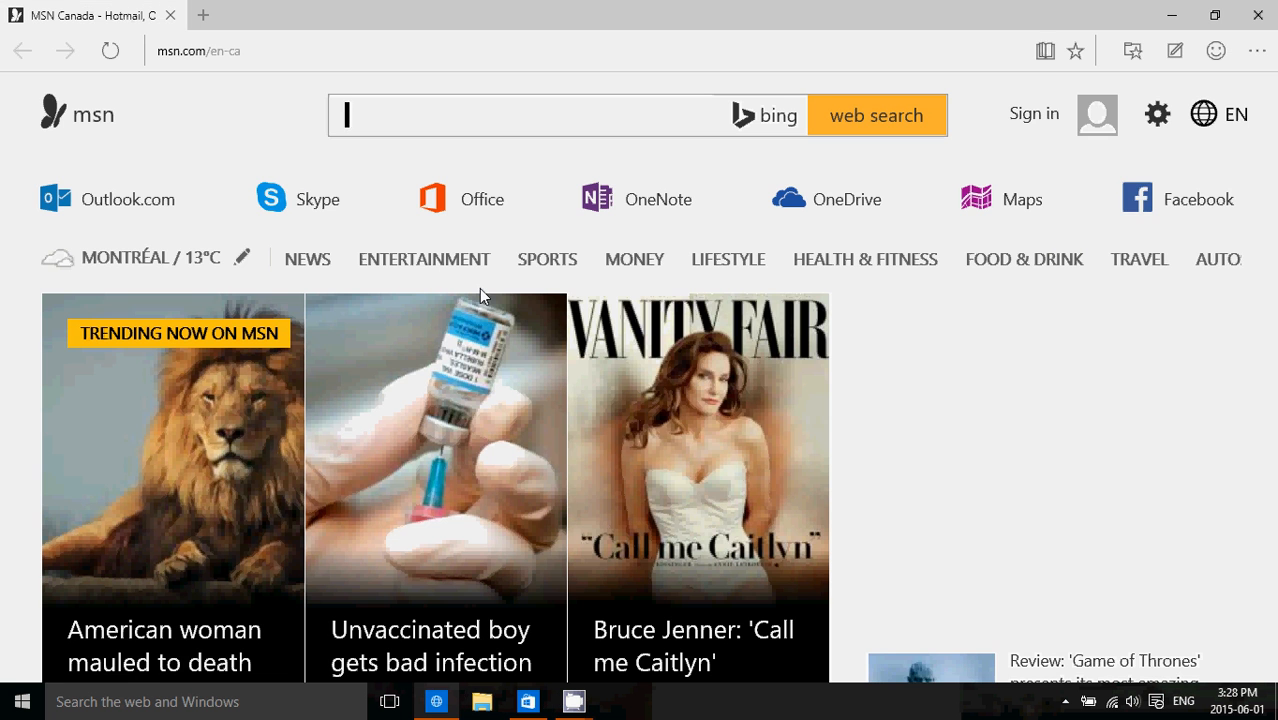
left_click(530, 114)
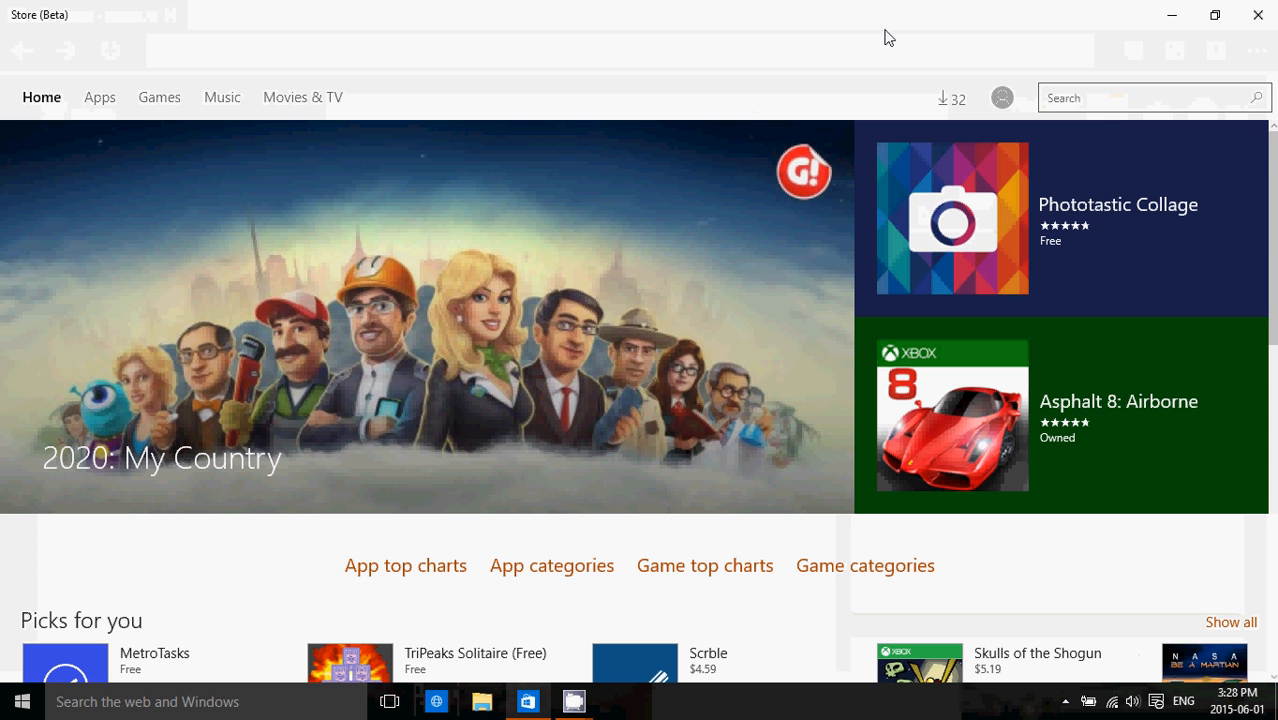
mouse_move(788, 353)
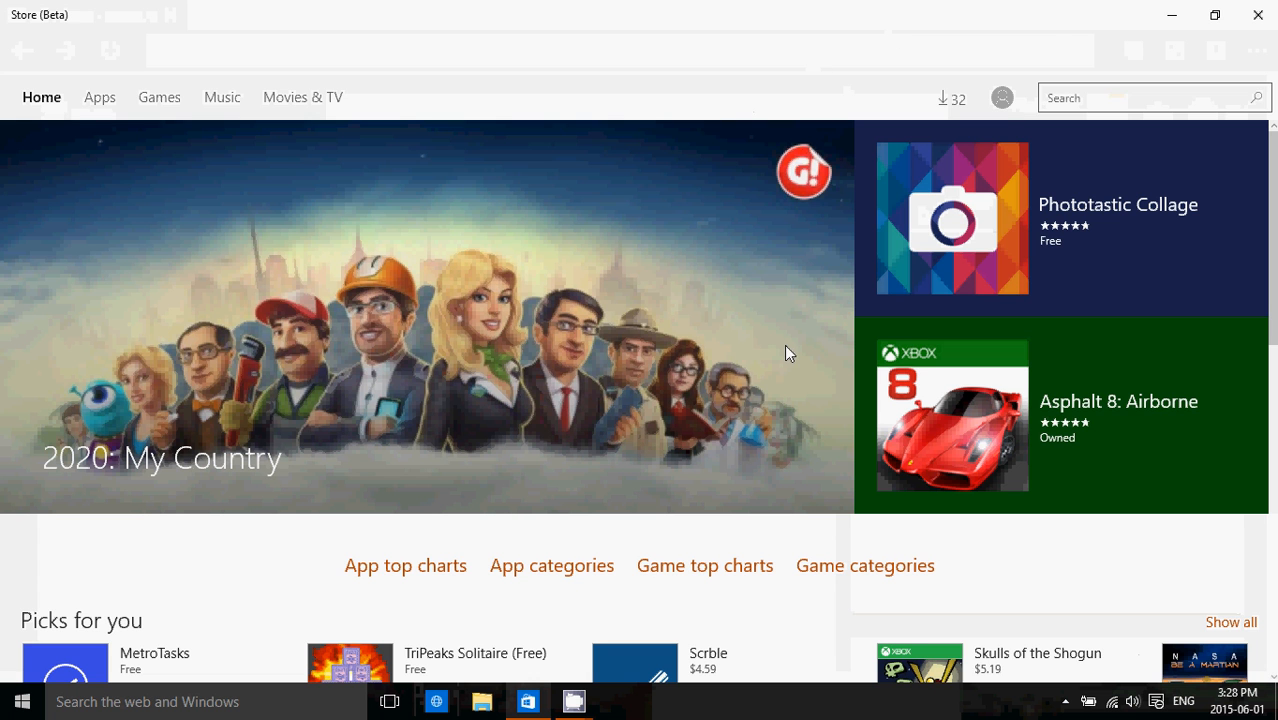
Step: Close the Windows Store beta window, leaving the plain desktop
left_click(1150, 97)
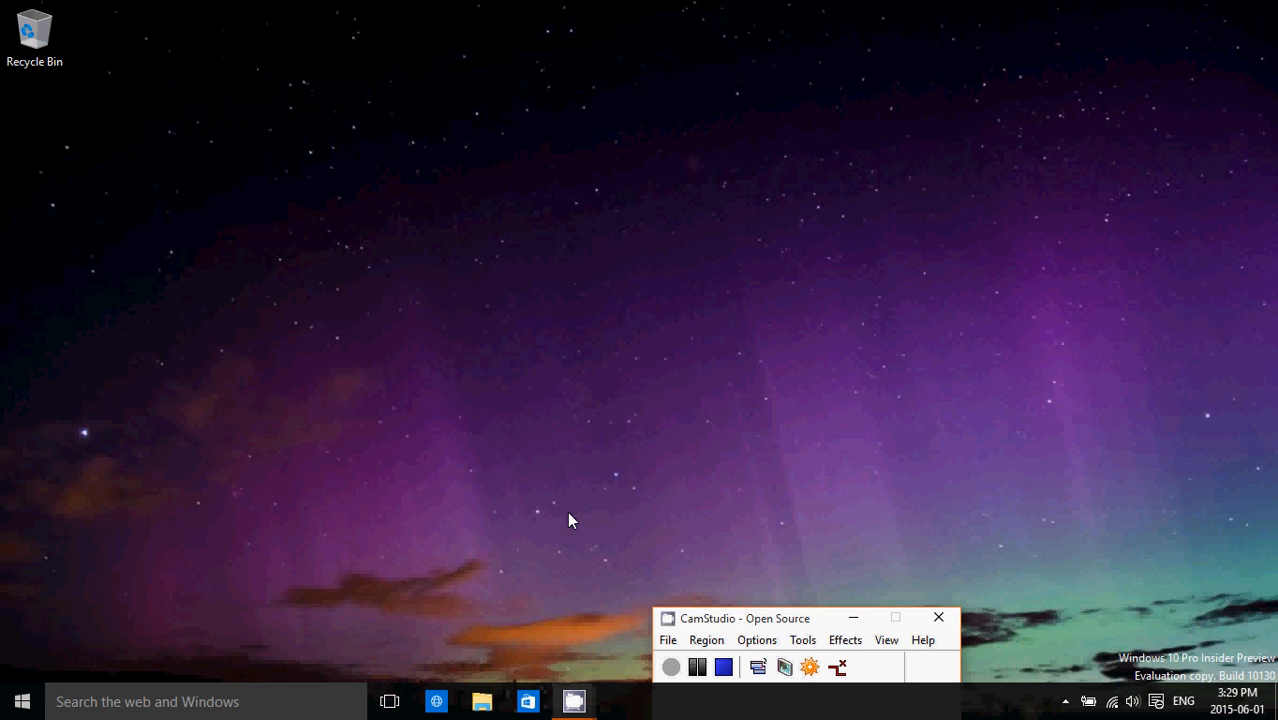
Step: Open File Explorer to This PC's folders and drives, then close it
left_click(482, 701)
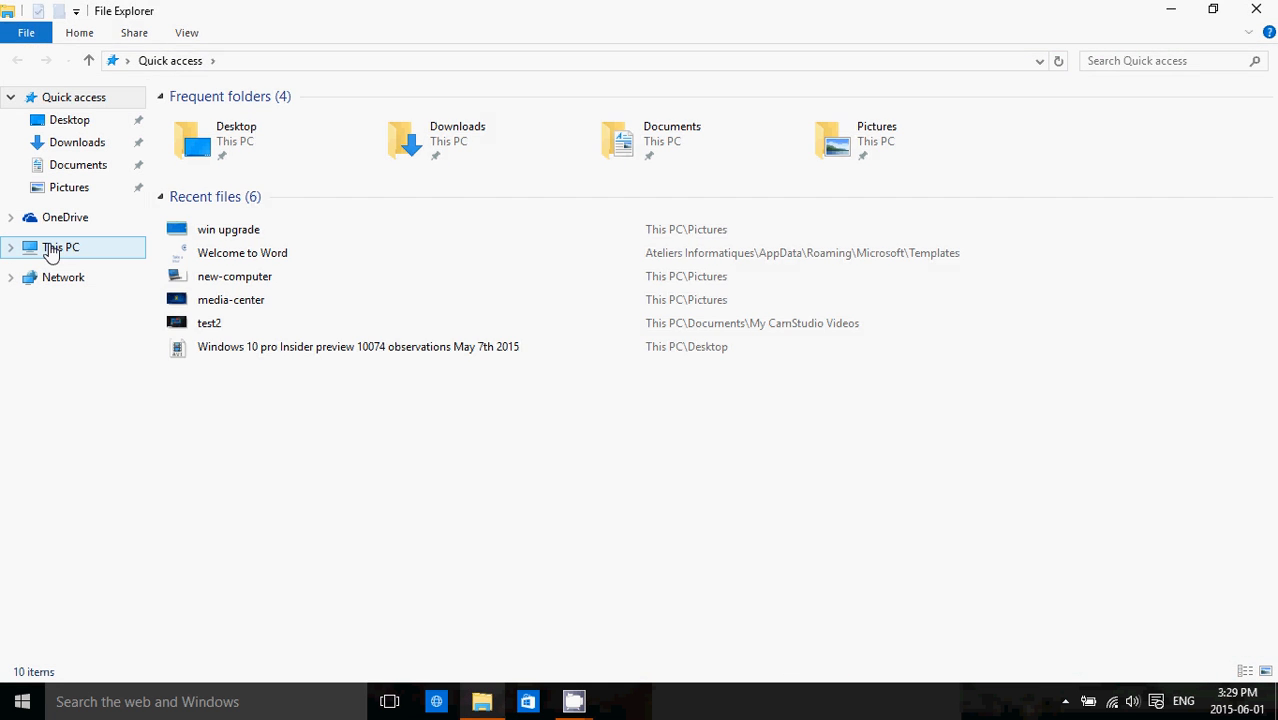
left_click(60, 247)
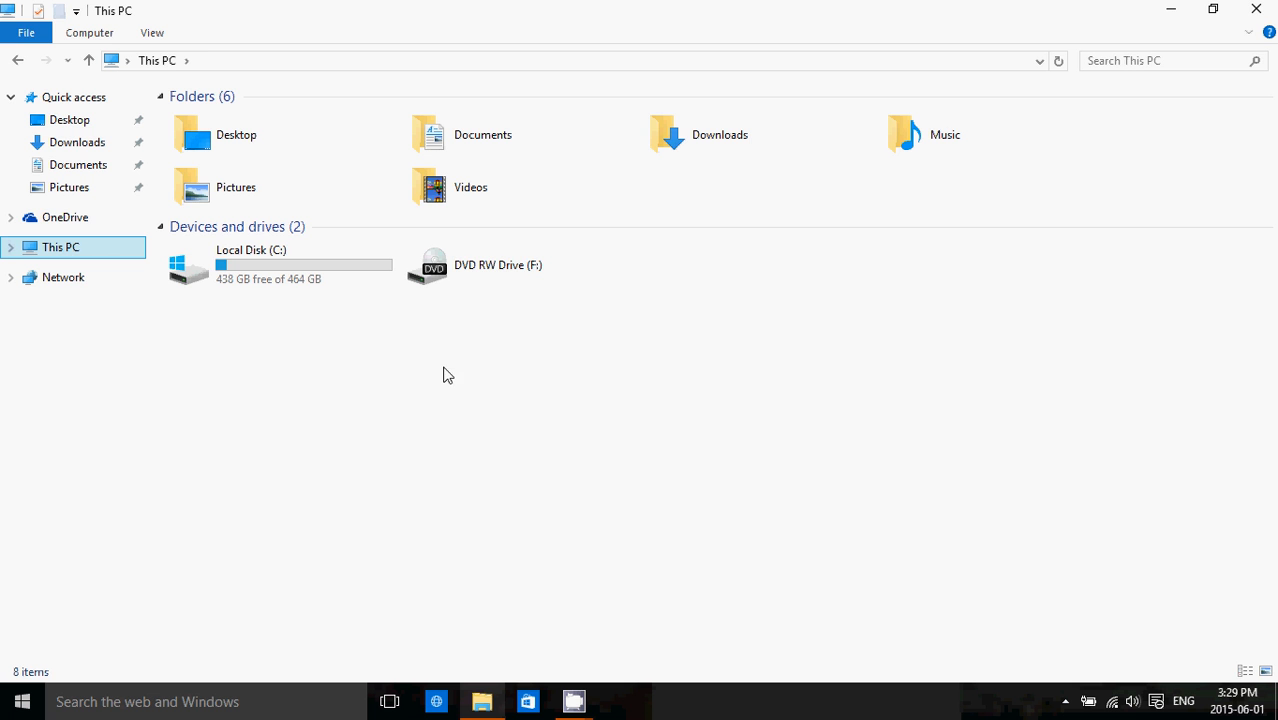
mouse_move(297, 38)
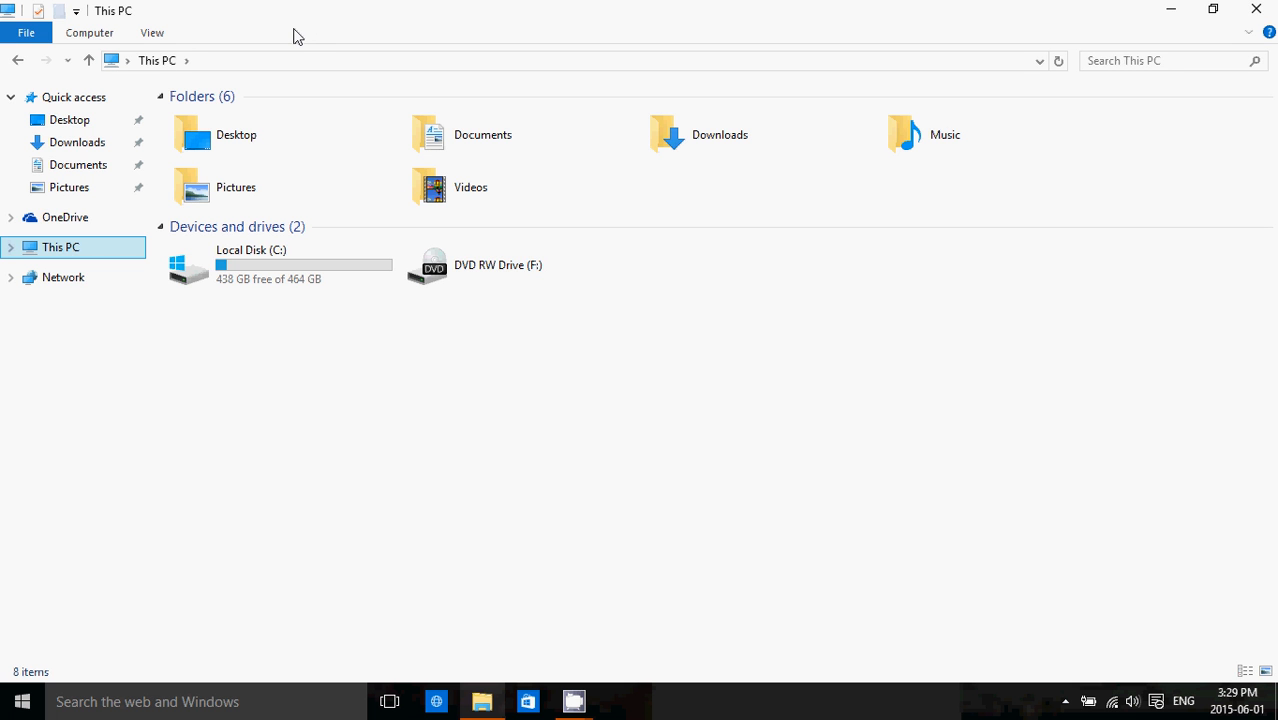
mouse_move(770, 464)
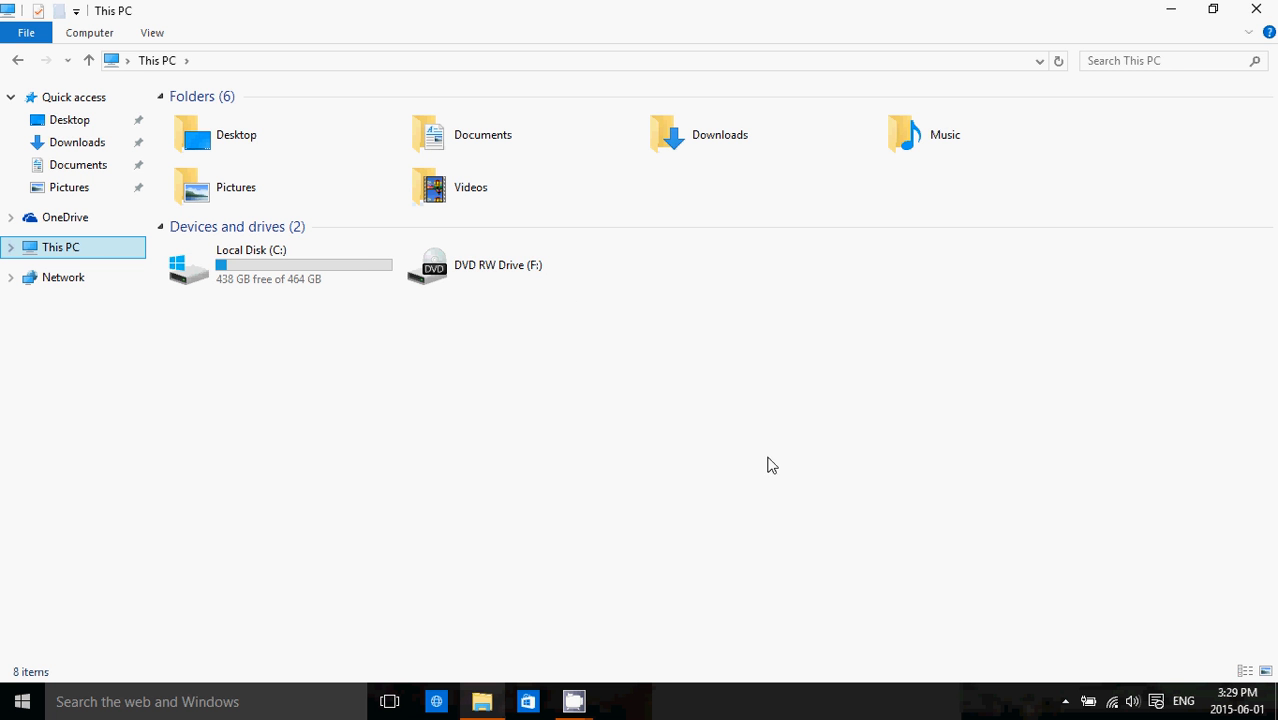
mouse_move(1256, 10)
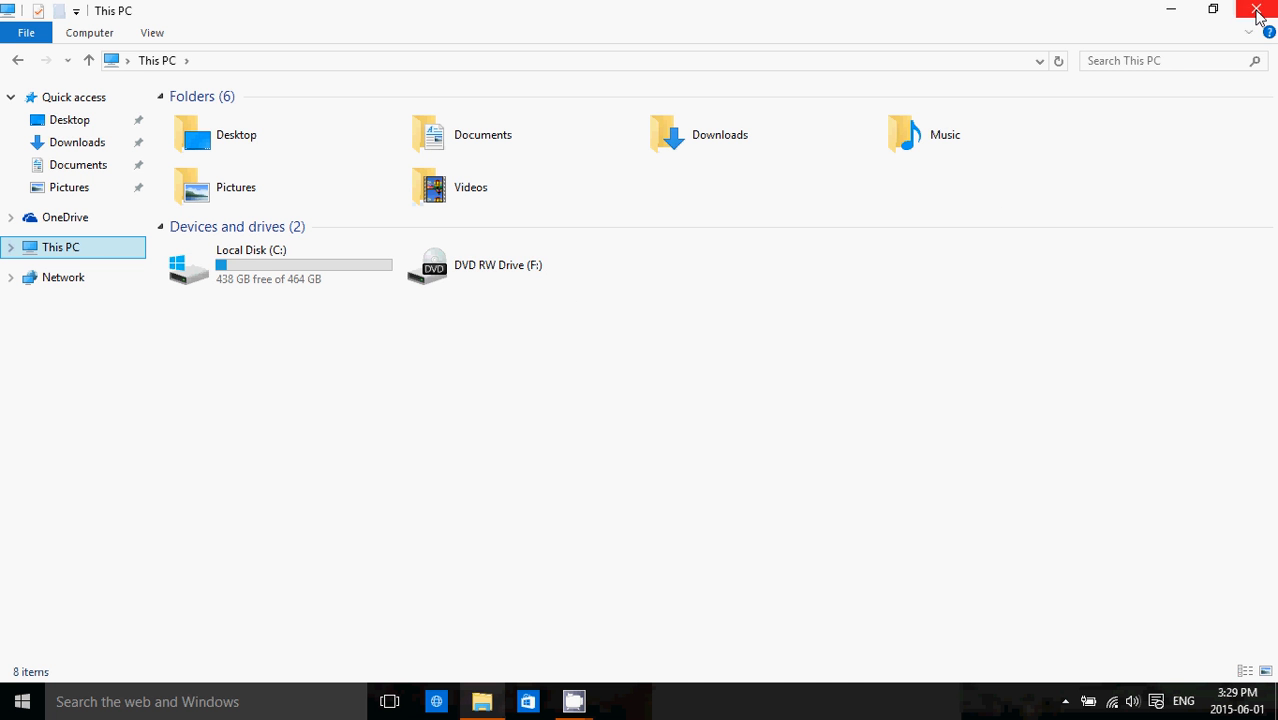
left_click(1258, 10)
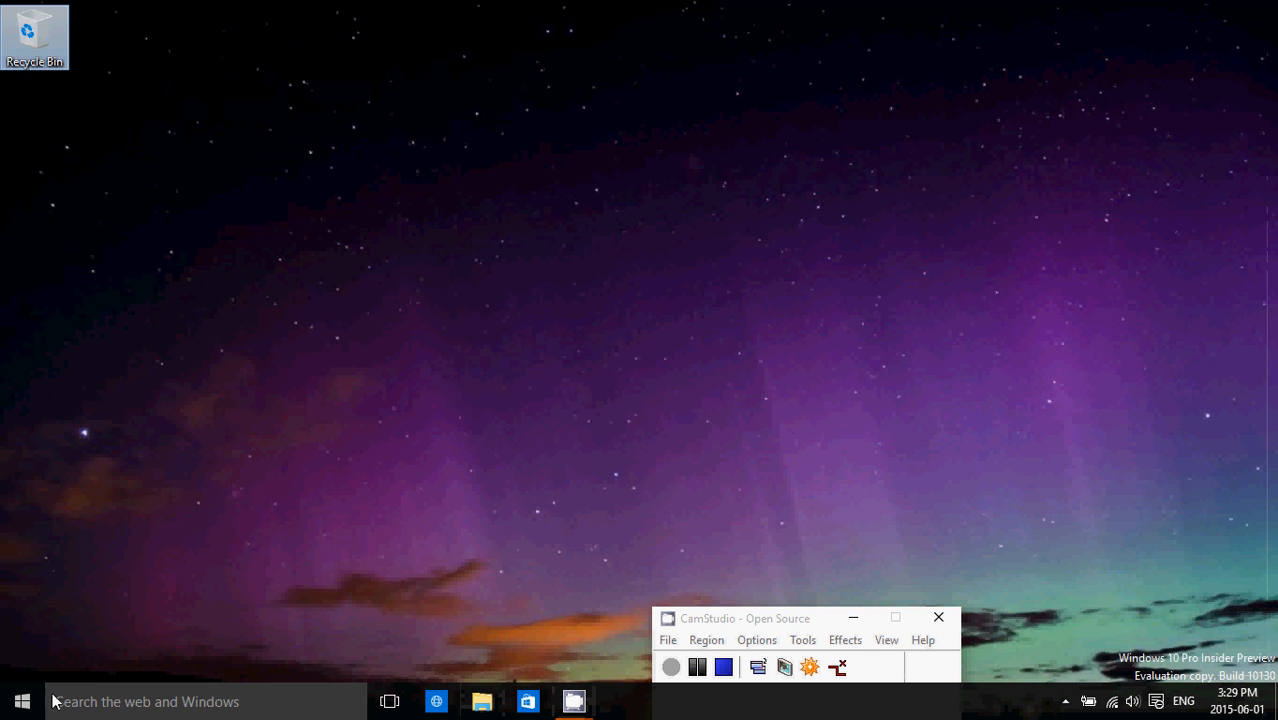
left_click(22, 700)
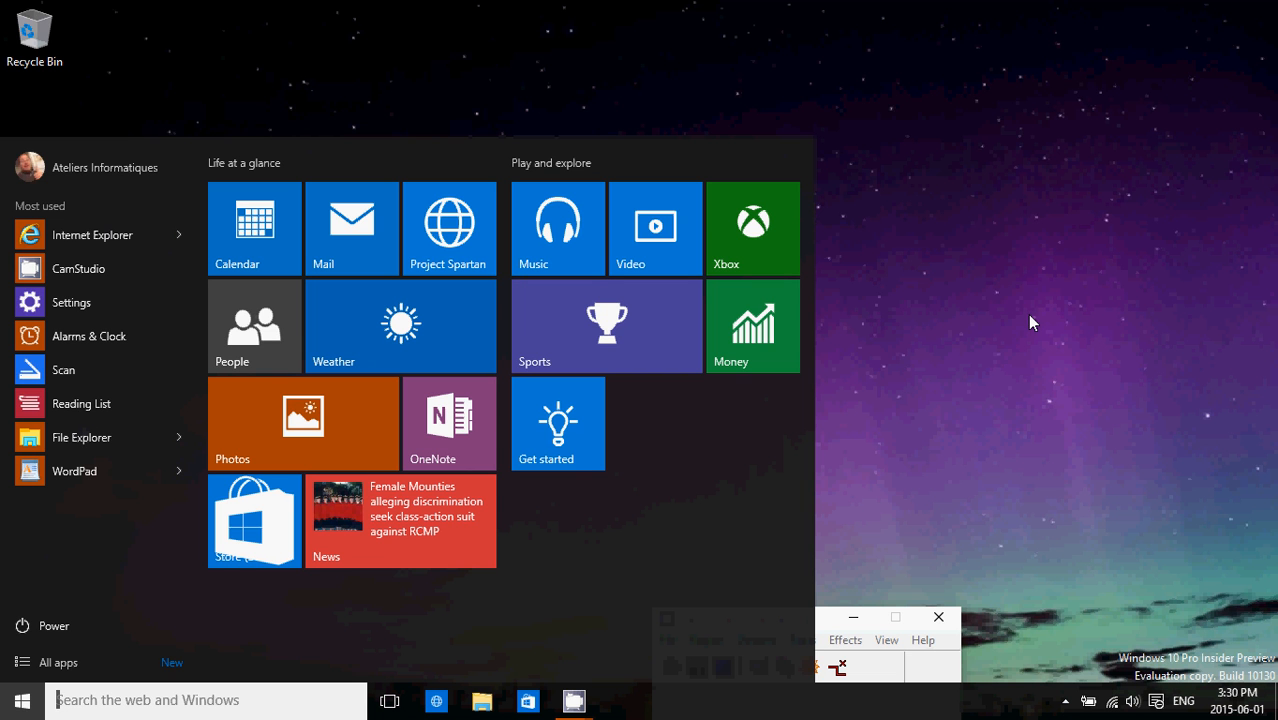
mouse_move(919, 500)
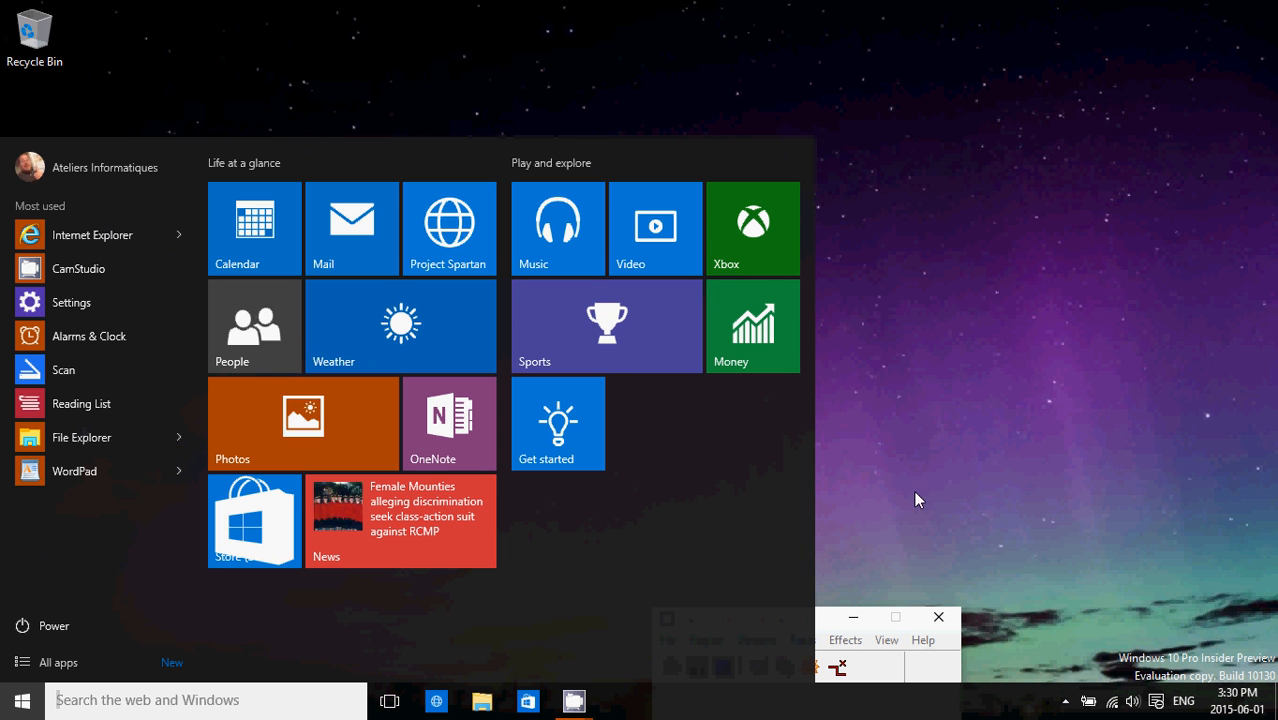